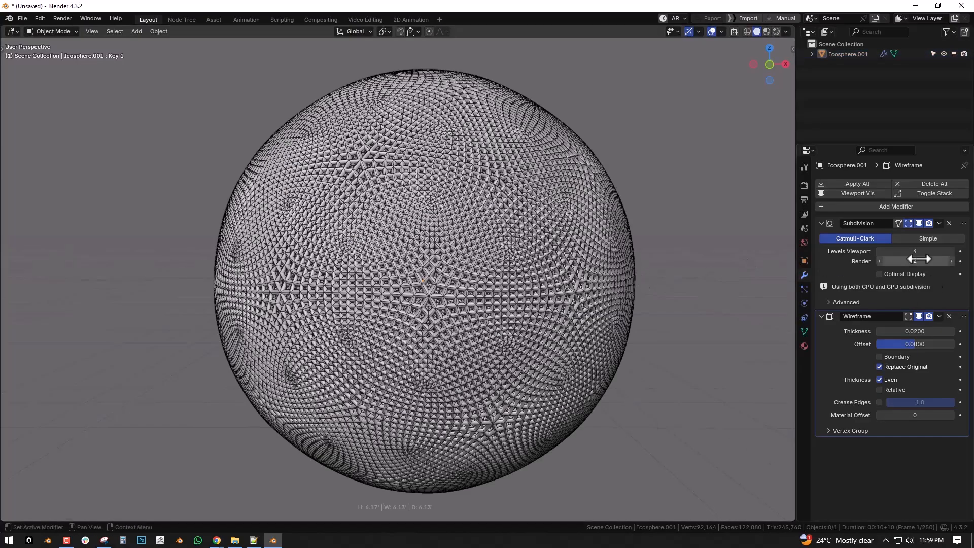
# Switch to the Suzanne scene with a level-2 Subdivision modifier and Key 1 shape key.
pyautogui.click(802, 331)
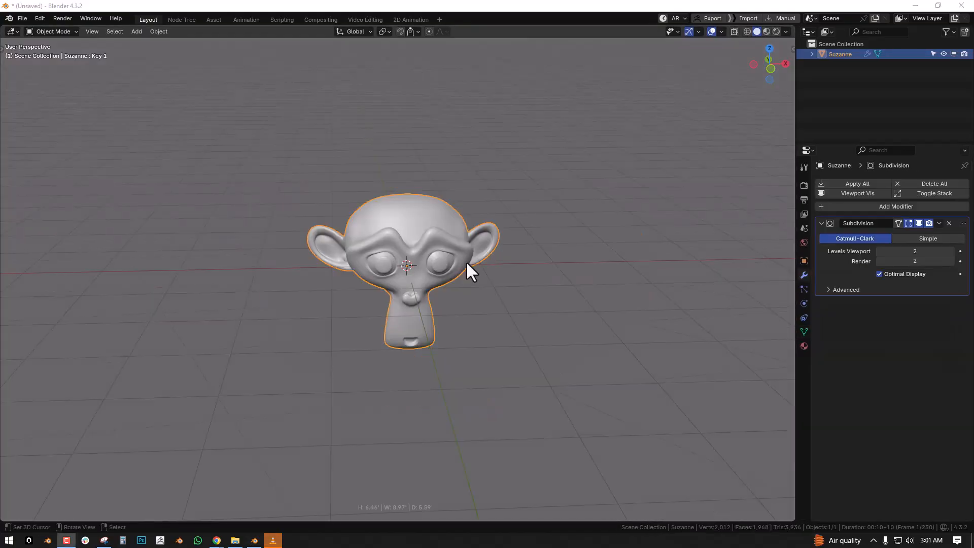
# Try applying Suzanne's Subdivision modifier, which fails because of shape keys, then orbit the view.
pyautogui.click(938, 223)
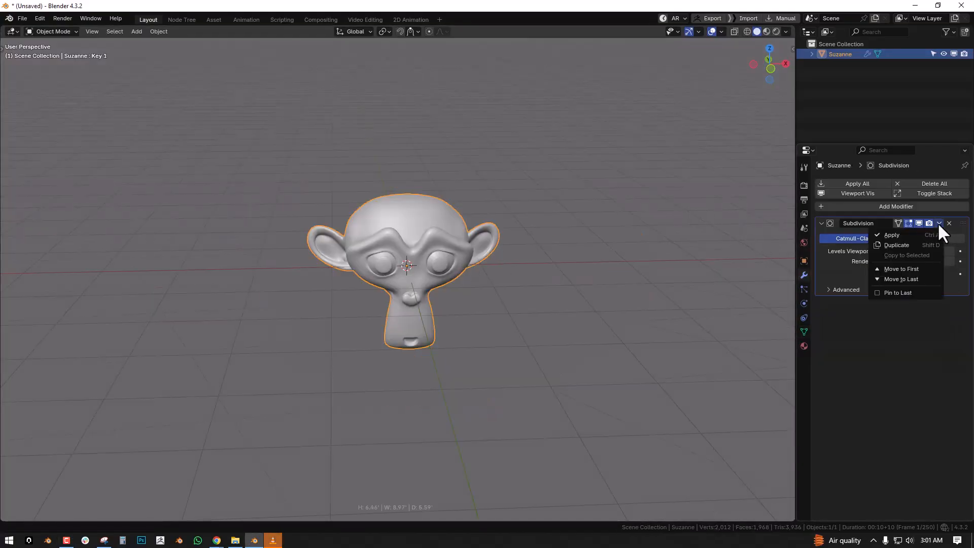
pyautogui.click(891, 234)
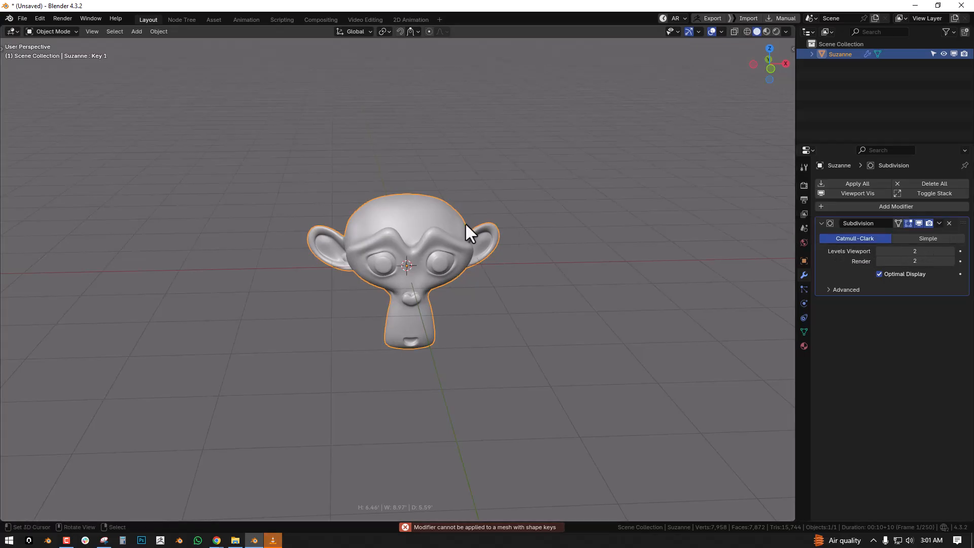
pyautogui.moveTo(469, 233); pyautogui.dragTo(562, 229)
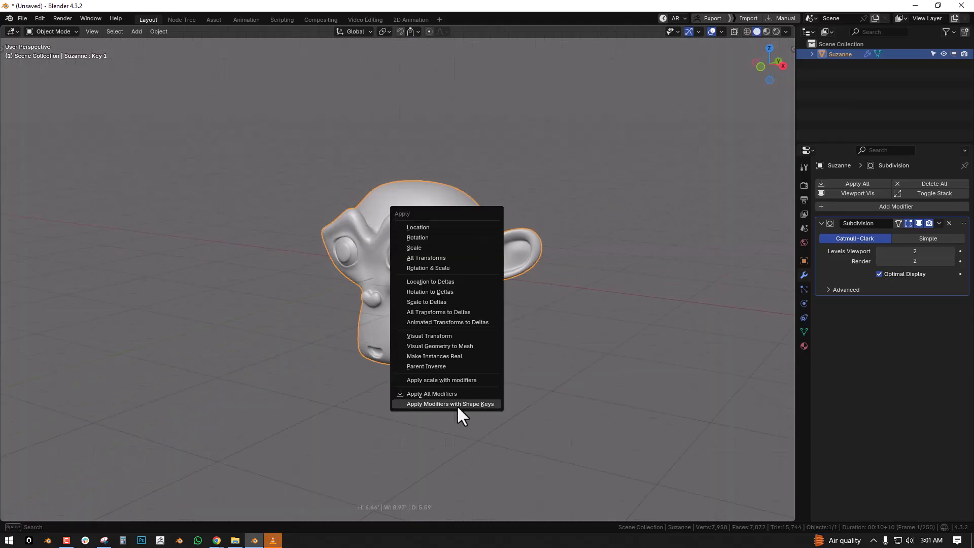
# Apply modifiers with shape keys, inspect the result in Edit Mode, then revert it.
pyautogui.click(449, 404)
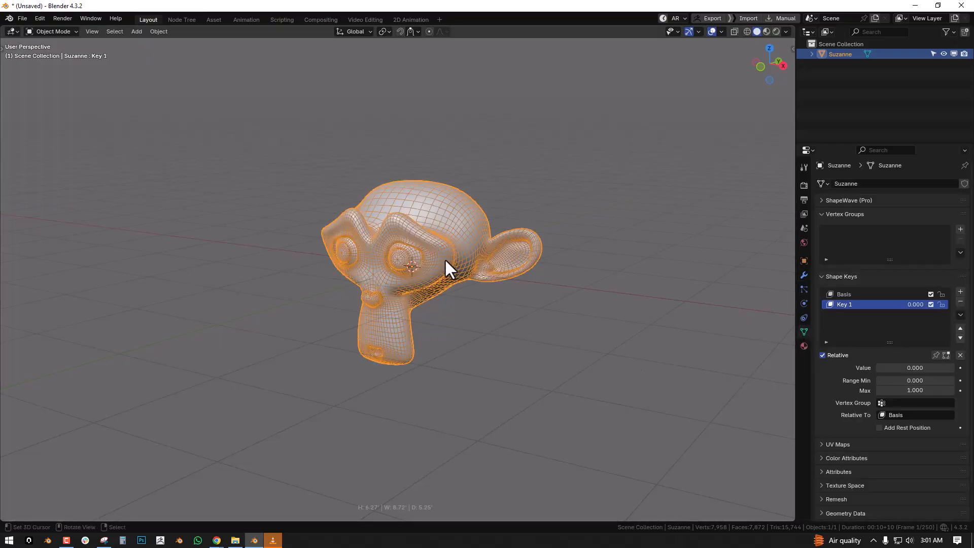
pyautogui.press('Tab')
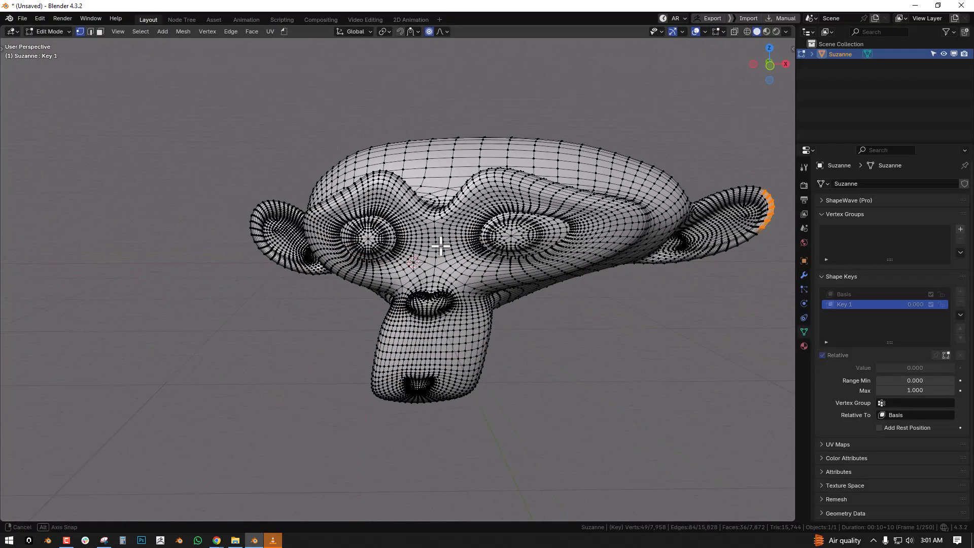
pyautogui.press('Tab')
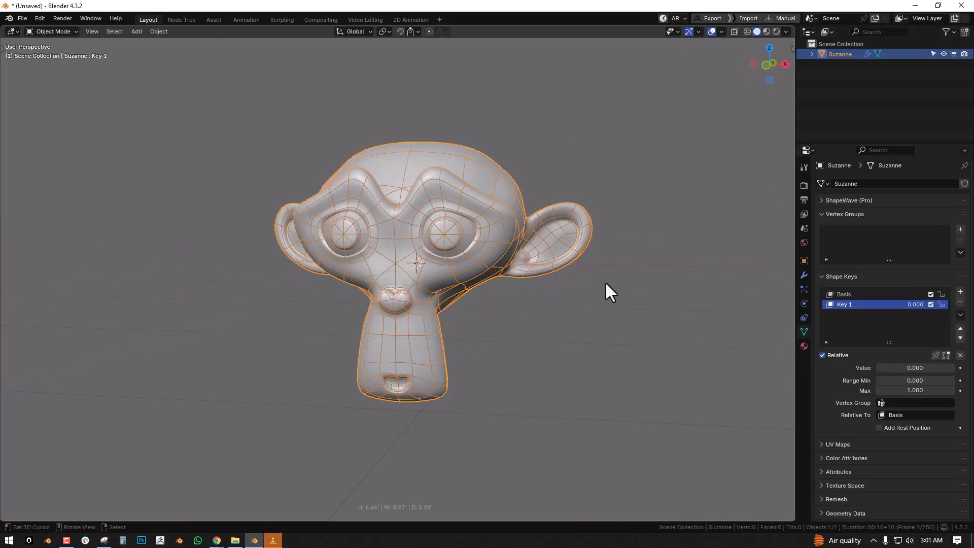
pyautogui.click(803, 274)
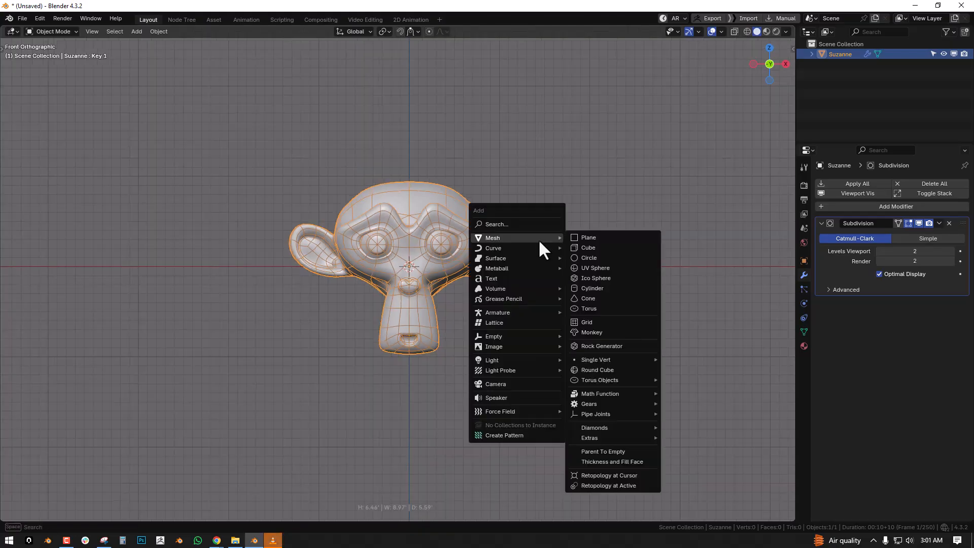
pyautogui.click(591, 287)
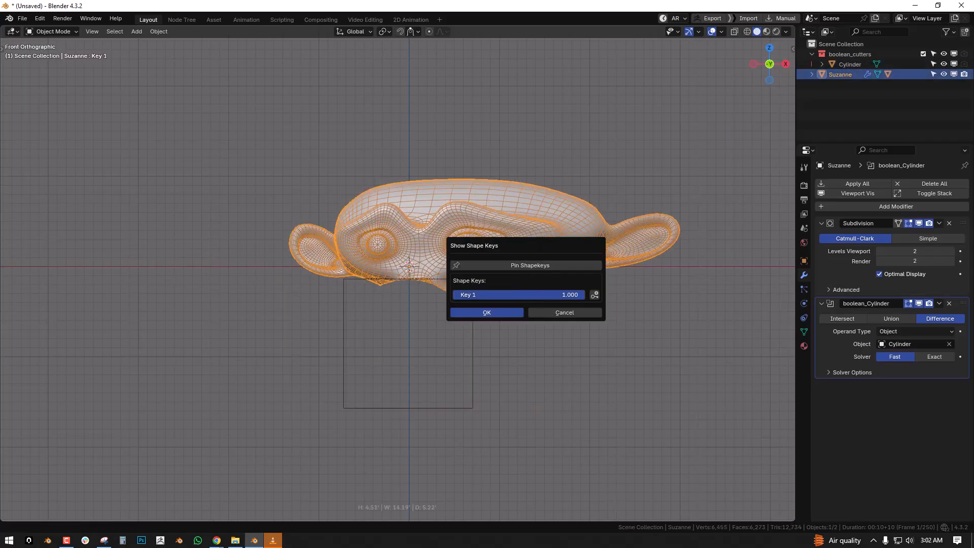
pyautogui.click(487, 312)
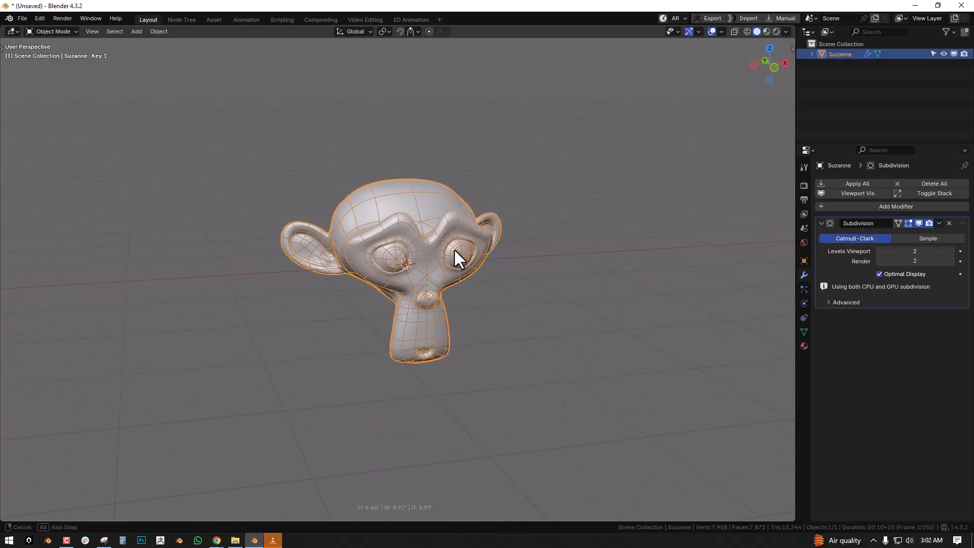
# Duplicate Suzanne, hide Suzanne.001, and set Key 1 to 1.0.
pyautogui.press('KP_1')
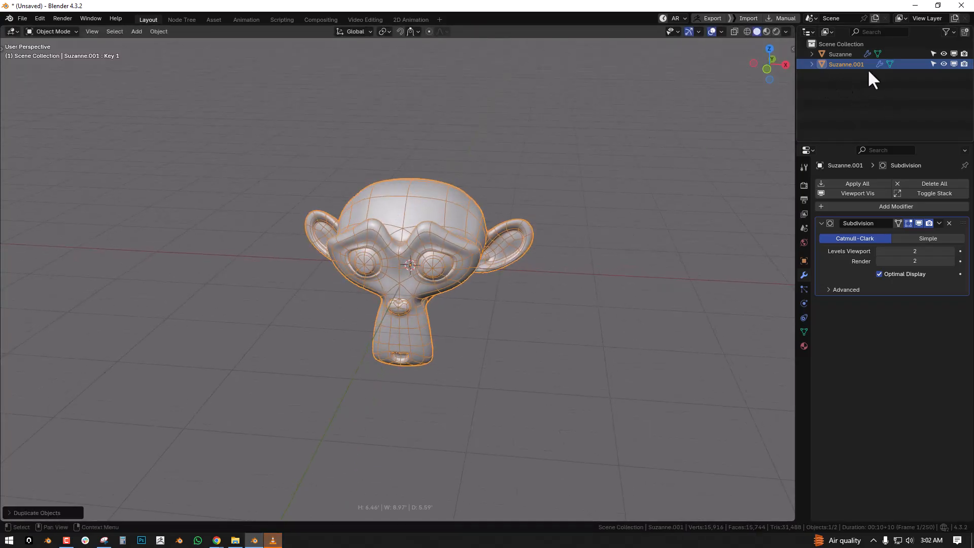
pyautogui.click(840, 54)
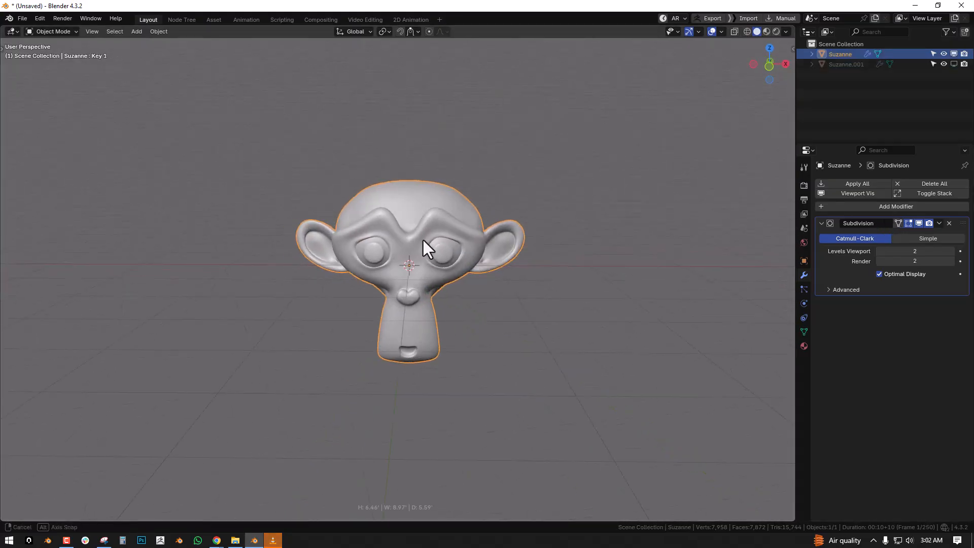
pyautogui.moveTo(838, 333)
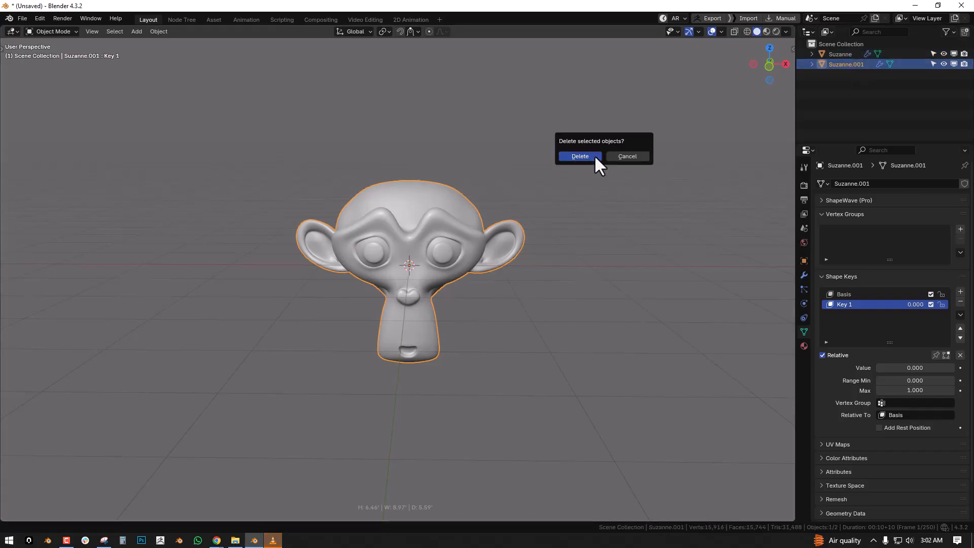
pyautogui.click(579, 155)
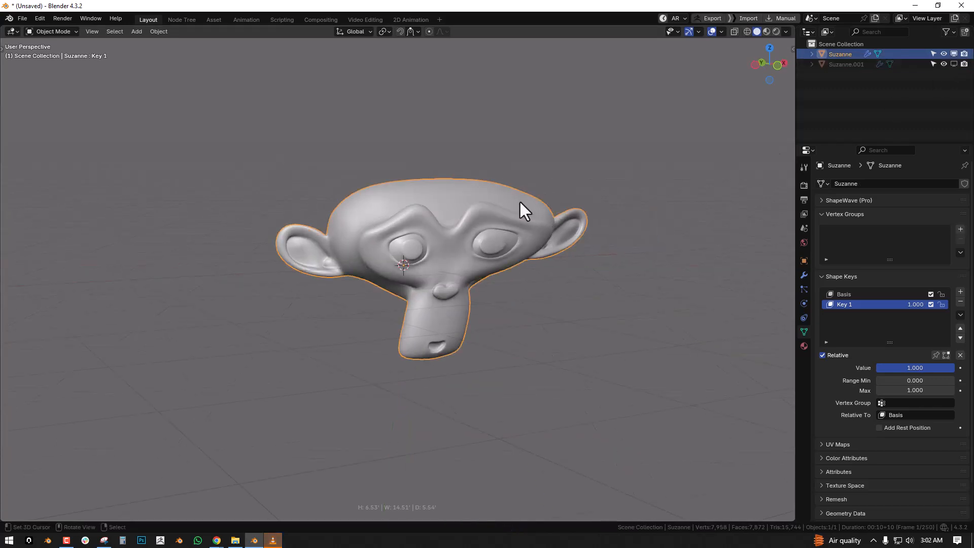
# Apply All Subdivision (Keep Shapekeys) from the Object menu and return to Object Mode.
pyautogui.click(158, 31)
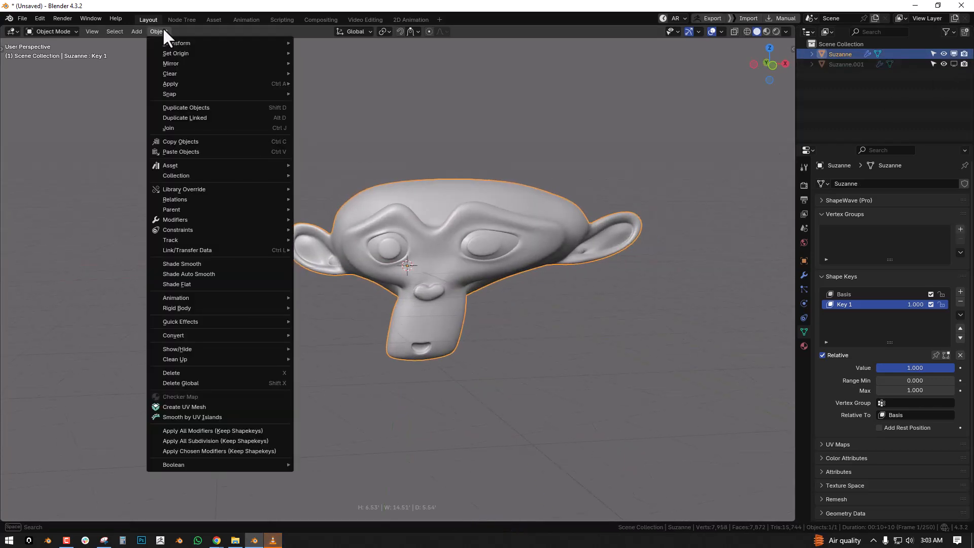
pyautogui.moveTo(174, 334)
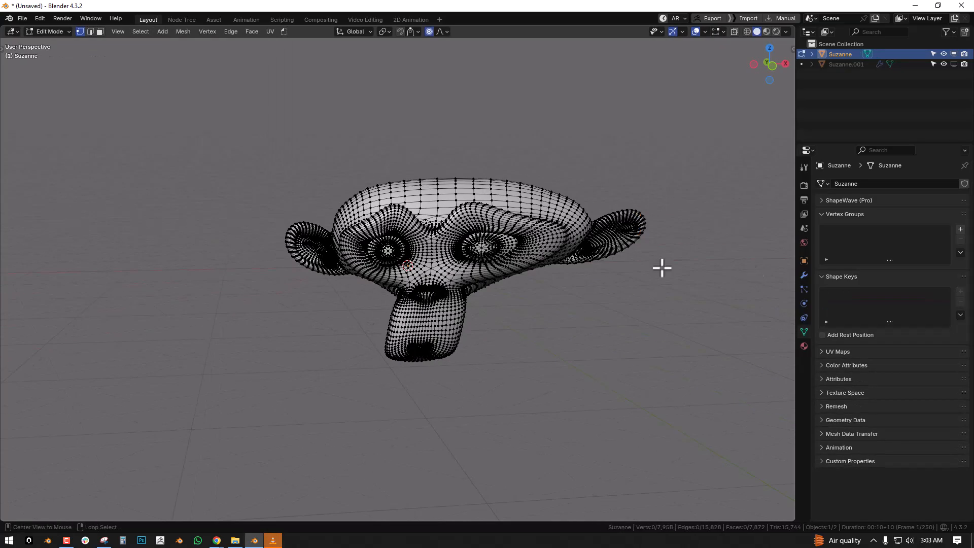
pyautogui.press('Tab')
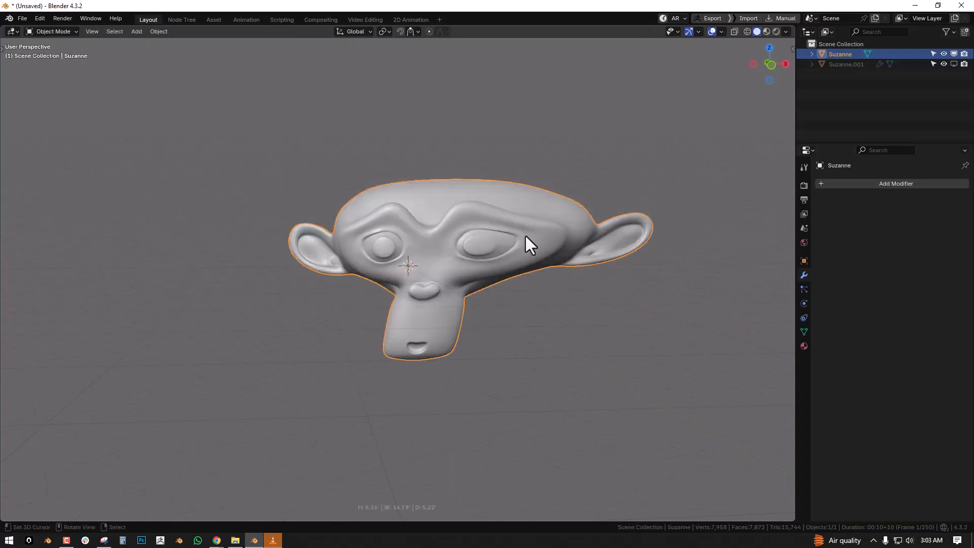
pyautogui.moveTo(528, 242); pyautogui.dragTo(484, 258)
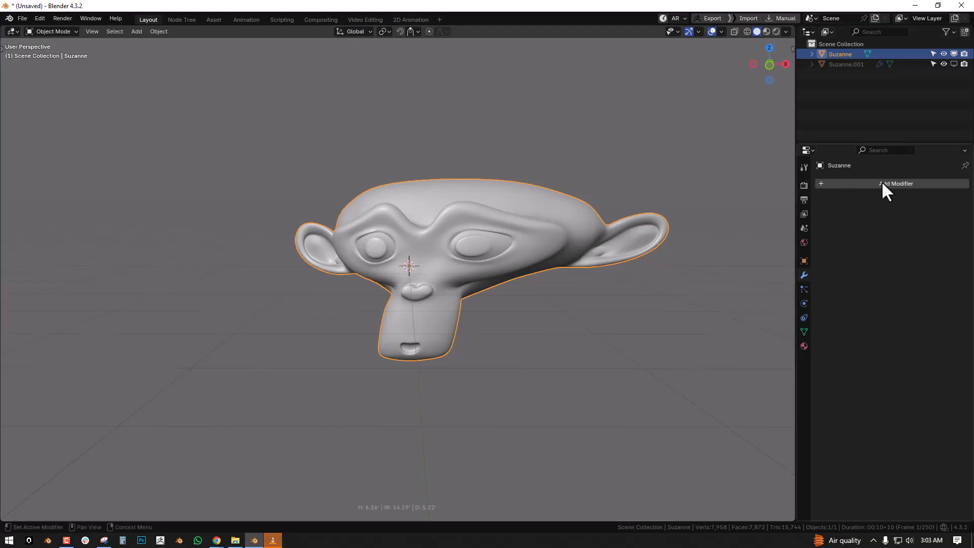
# Add a Surface Deform modifier targeting Suzanne.001 and bind it.
pyautogui.click(897, 183)
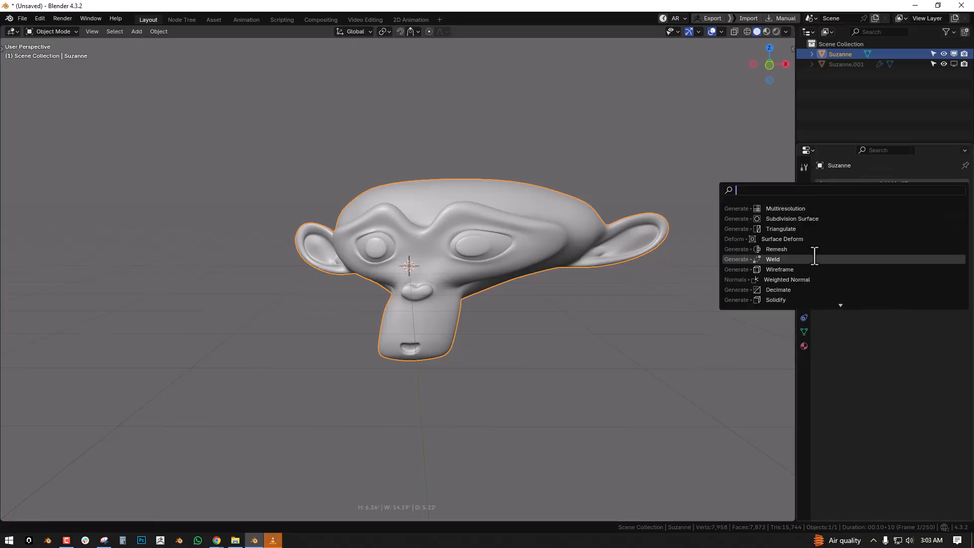
pyautogui.click(782, 238)
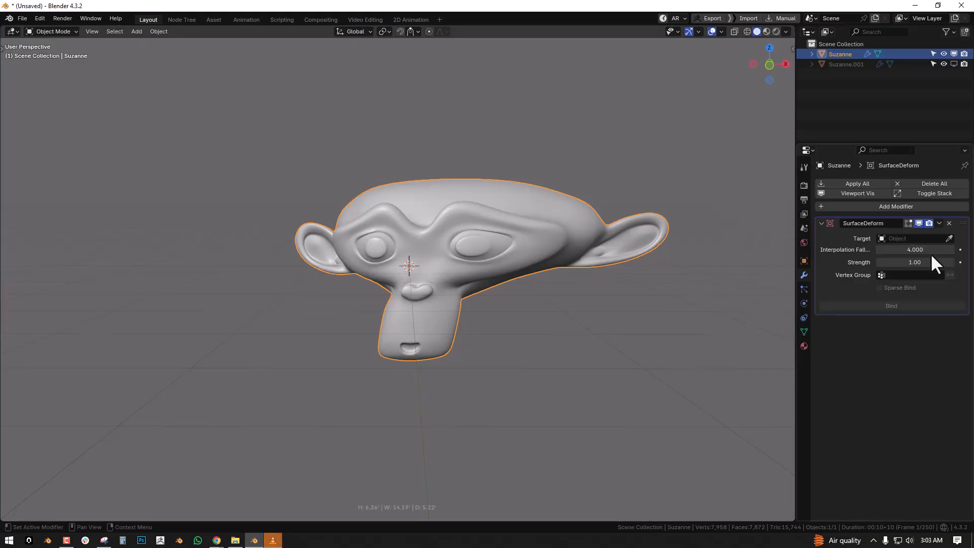
pyautogui.click(910, 238)
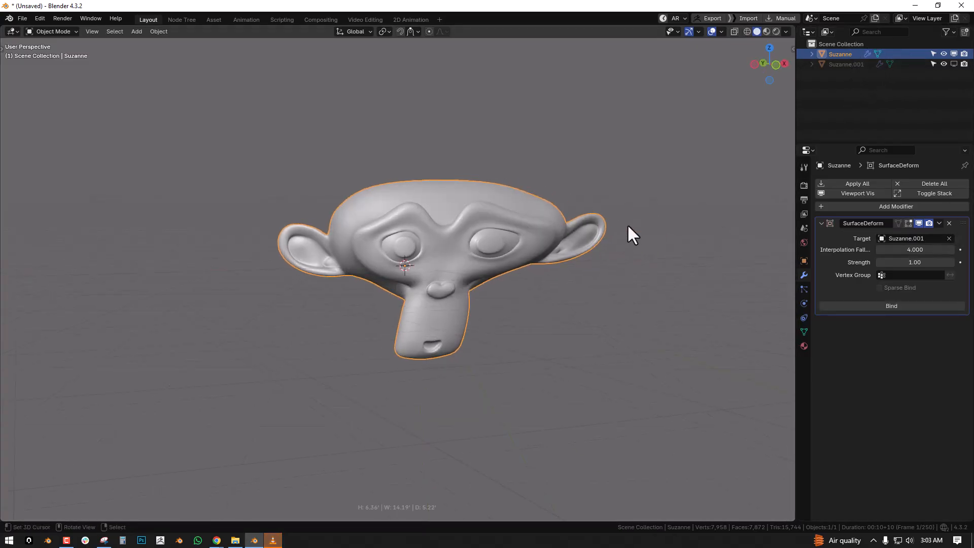
pyautogui.click(846, 64)
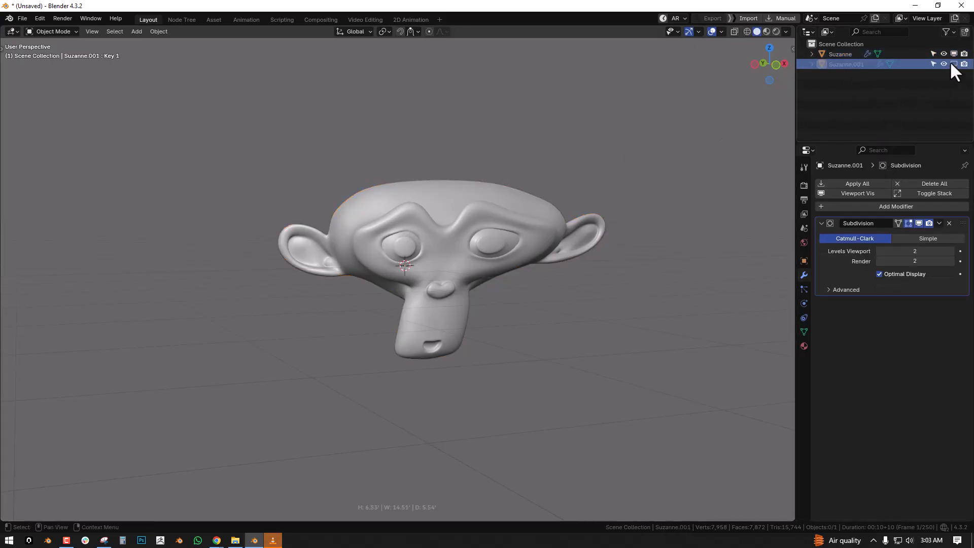
# Unhide Suzanne.001, add a Triangulate modifier to it, and reselect Suzanne.
pyautogui.click(895, 206)
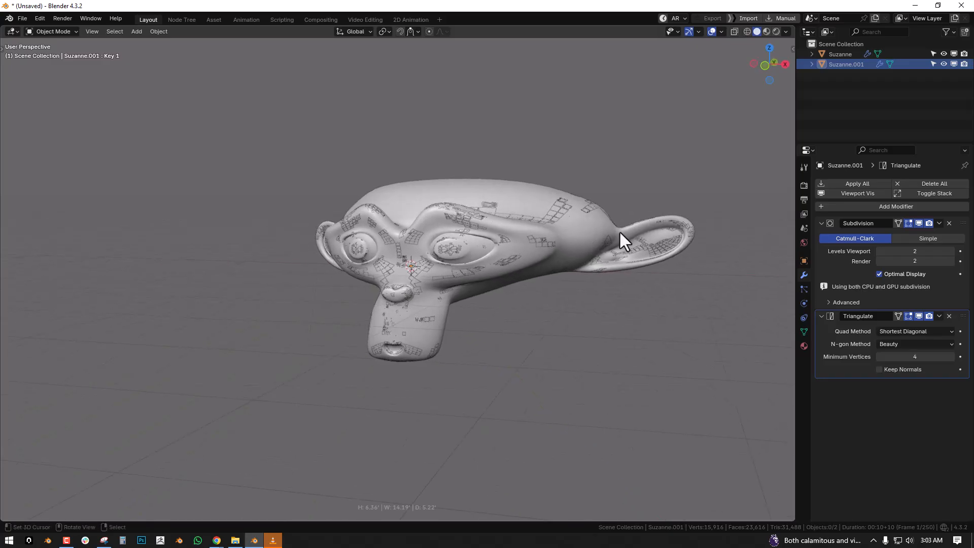
pyautogui.moveTo(537, 195)
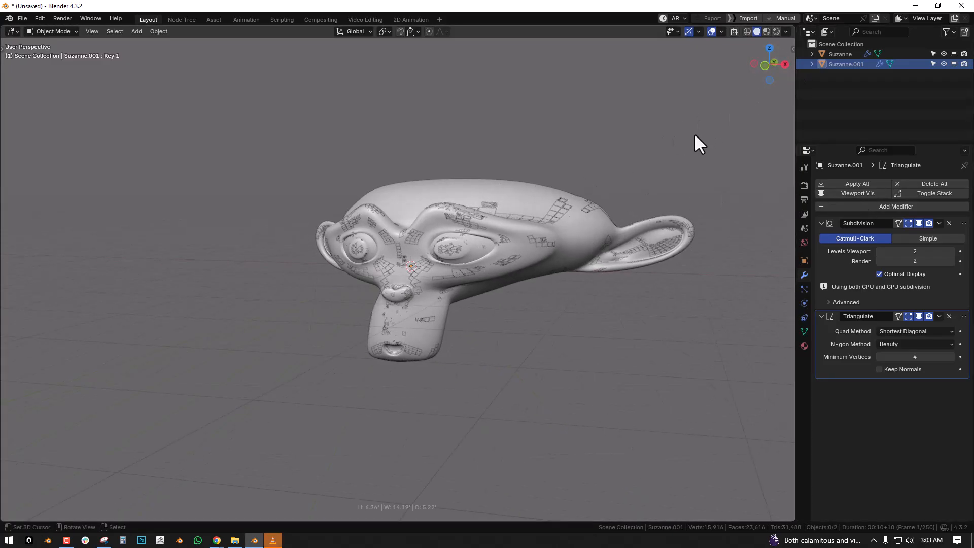
pyautogui.click(840, 55)
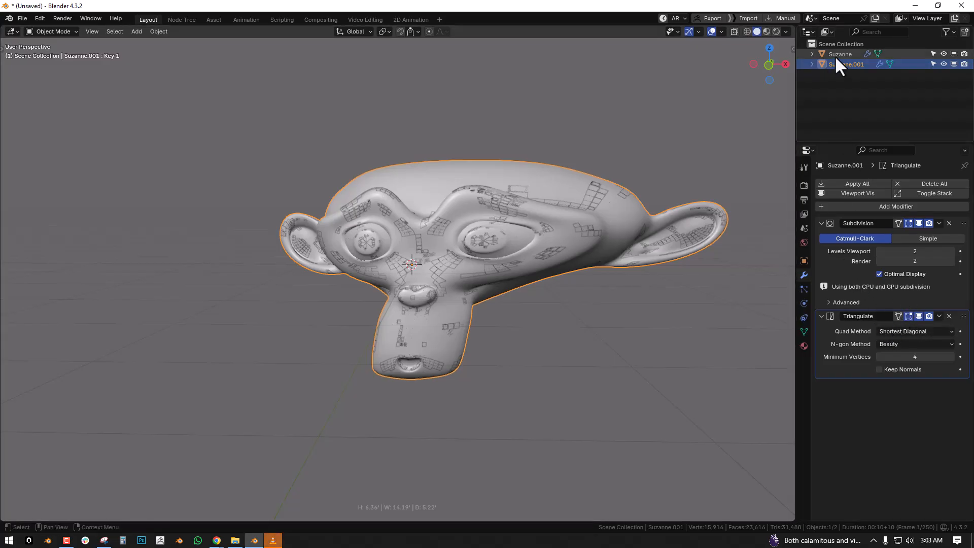
pyautogui.click(840, 54)
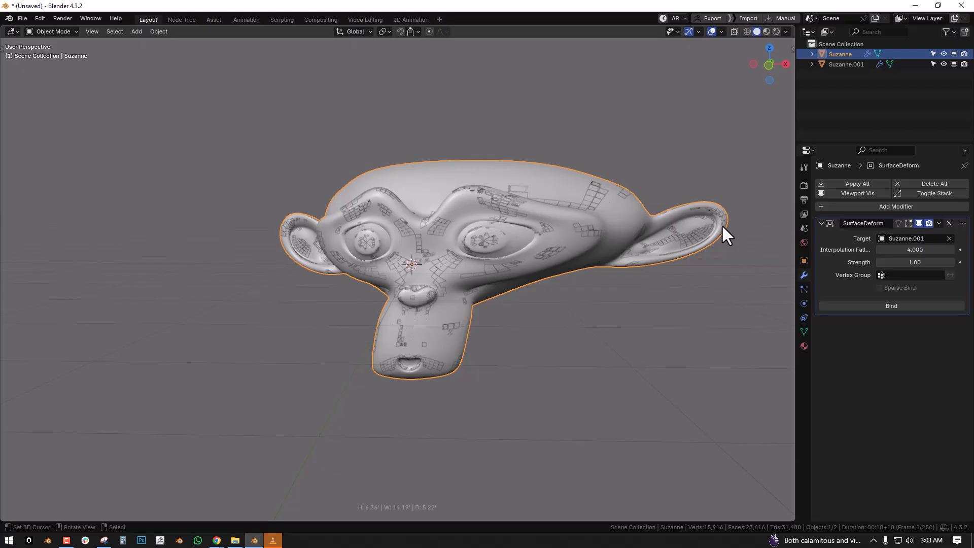
pyautogui.moveTo(717, 243)
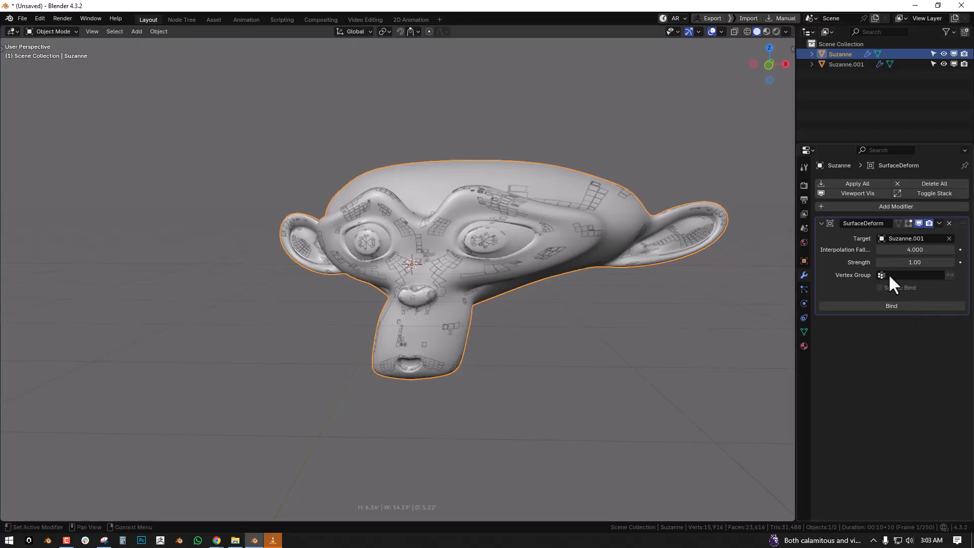
# Bind Surface Deform to Suzanne.001, hide the duplicate, and show Suzanne's shape keys.
pyautogui.click(846, 63)
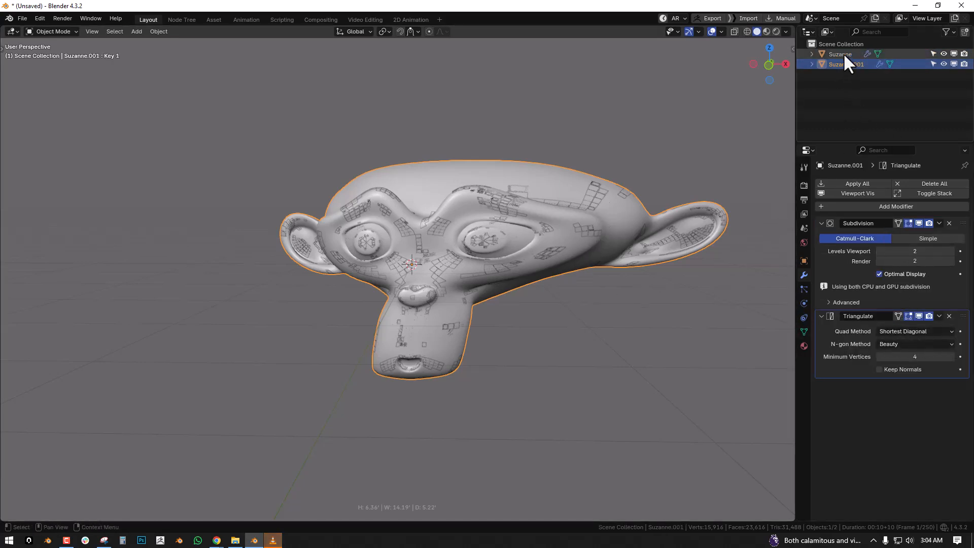
pyautogui.click(840, 54)
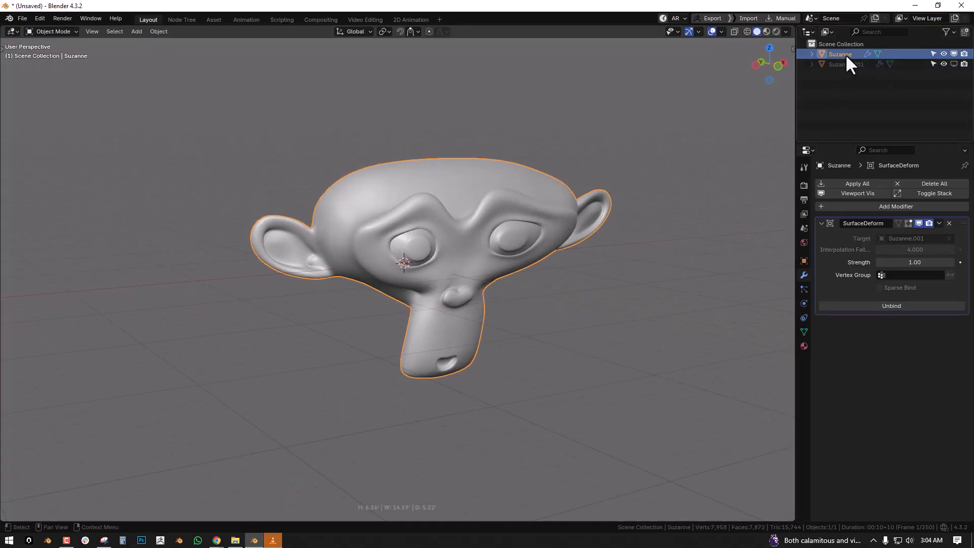
pyautogui.click(803, 332)
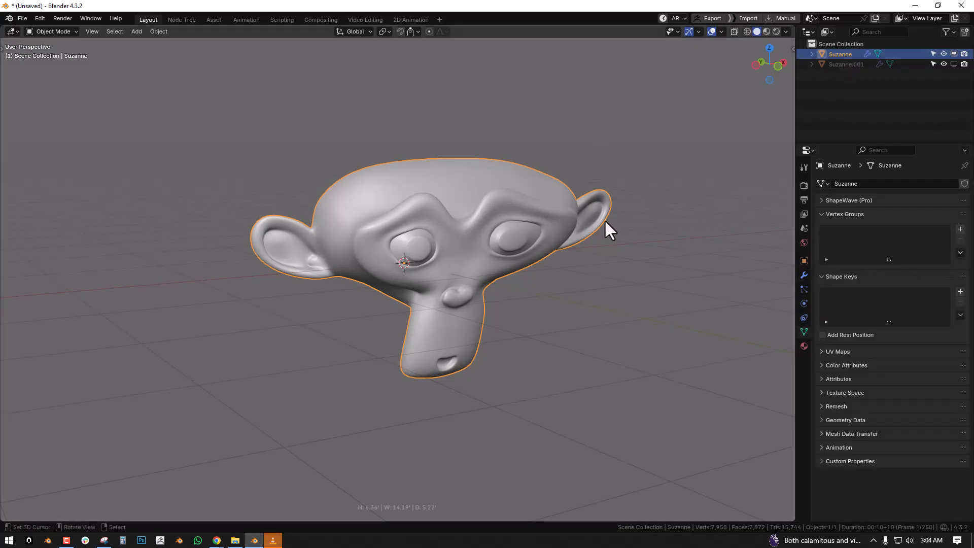
# Set Suzanne.001's Key 1 to 0, unhide it, and open Suzanne's Surface Deform menu.
pyautogui.click(846, 64)
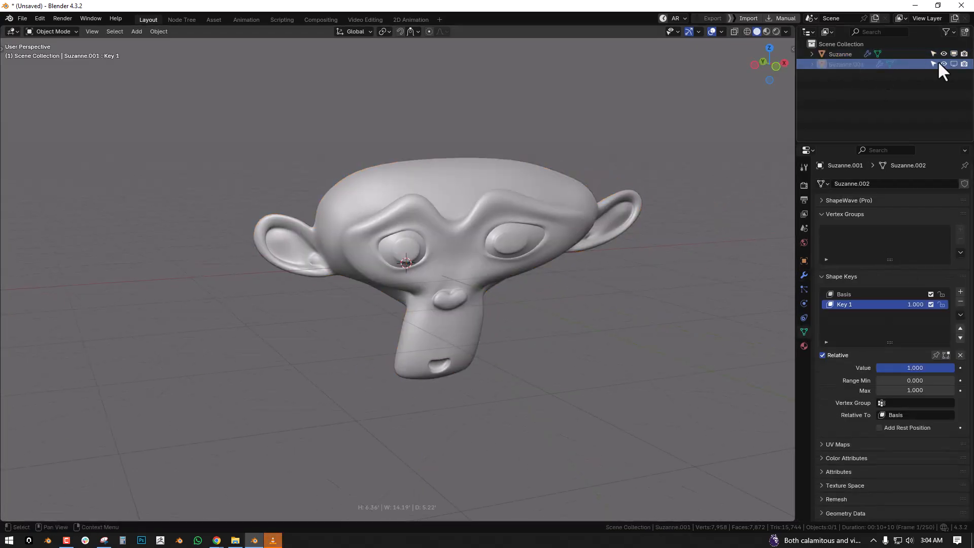
pyautogui.click(845, 64)
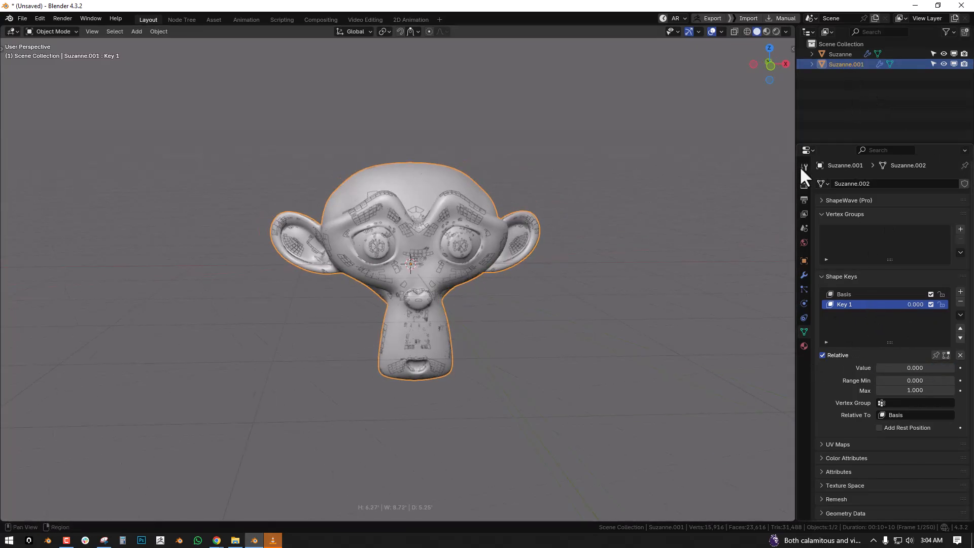
pyautogui.click(840, 54)
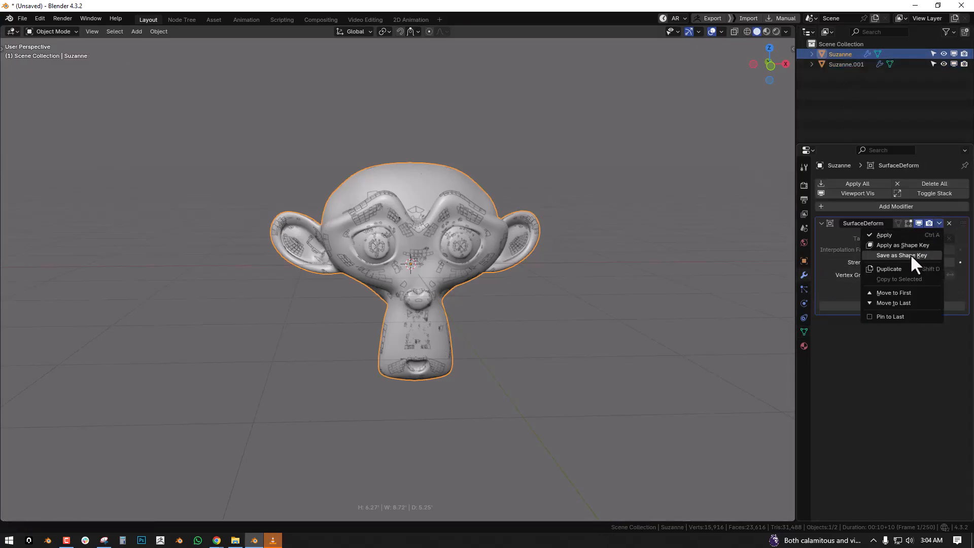
# Save the deform result as a SurfaceDeform shape key, then reselect Suzanne.
pyautogui.click(901, 244)
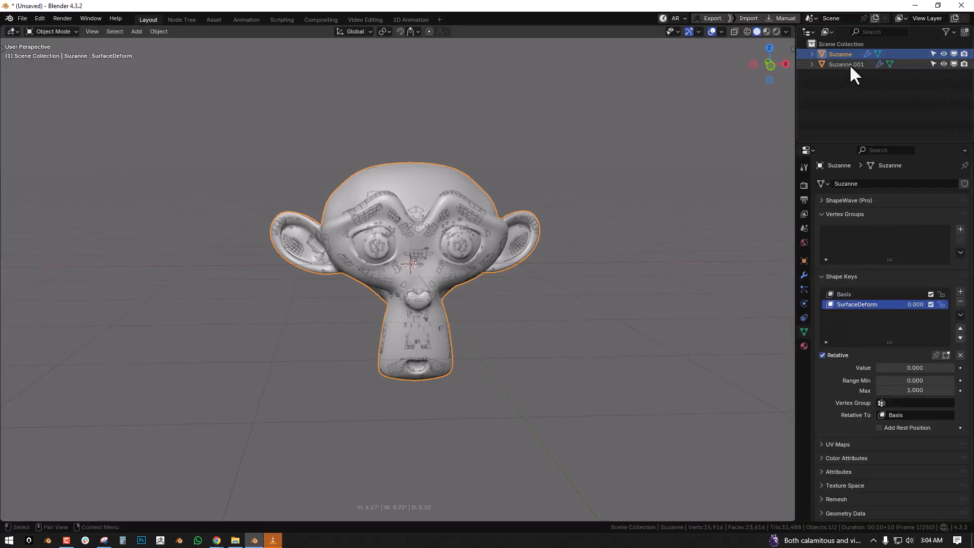
pyautogui.click(846, 64)
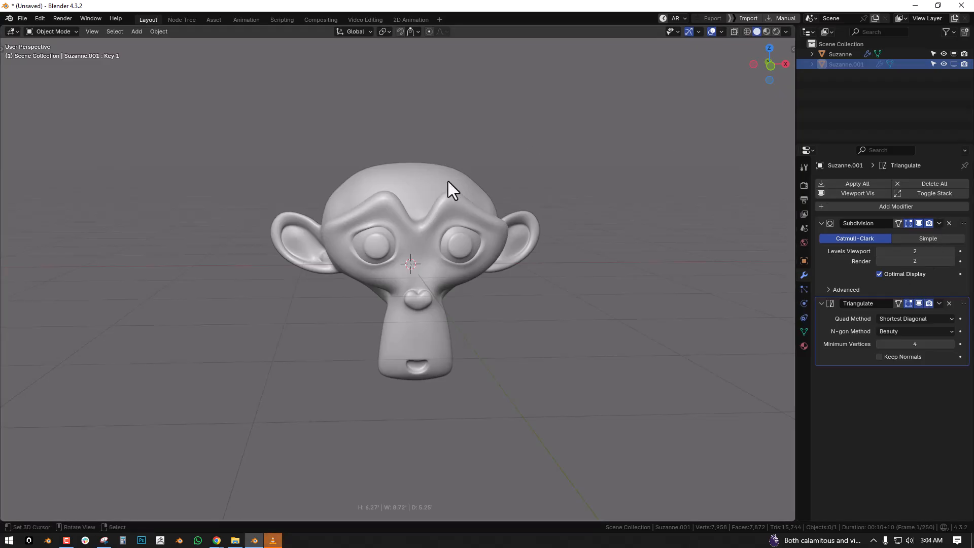
pyautogui.click(840, 55)
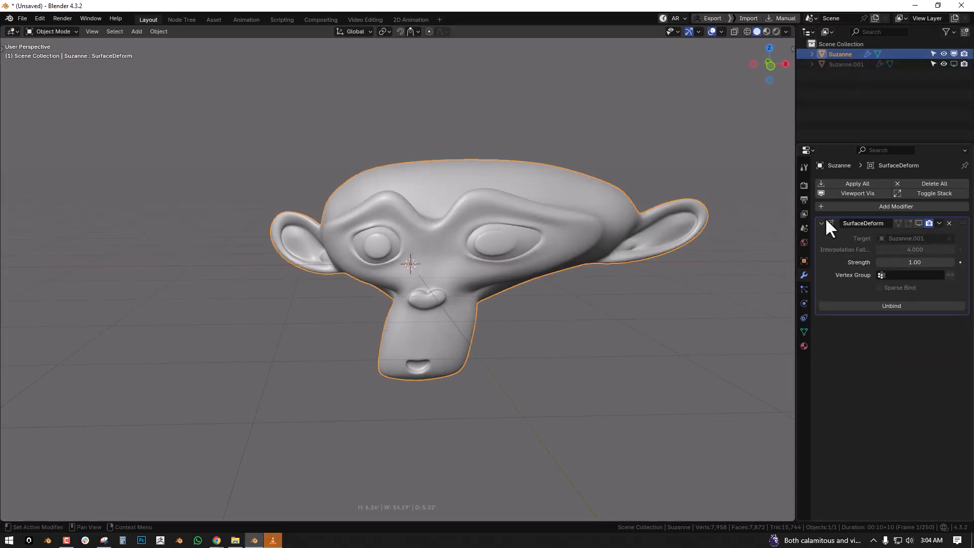
# Raise Suzanne's SurfaceDeform shape key to 1, remove it, then unhide and select Suzanne.001.
pyautogui.click(803, 331)
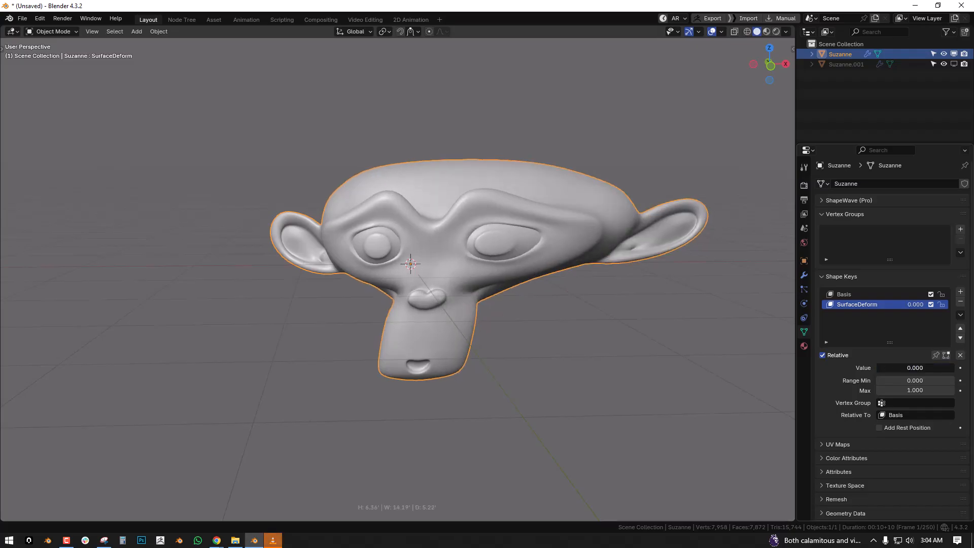
pyautogui.moveTo(888, 367); pyautogui.dragTo(938, 367)
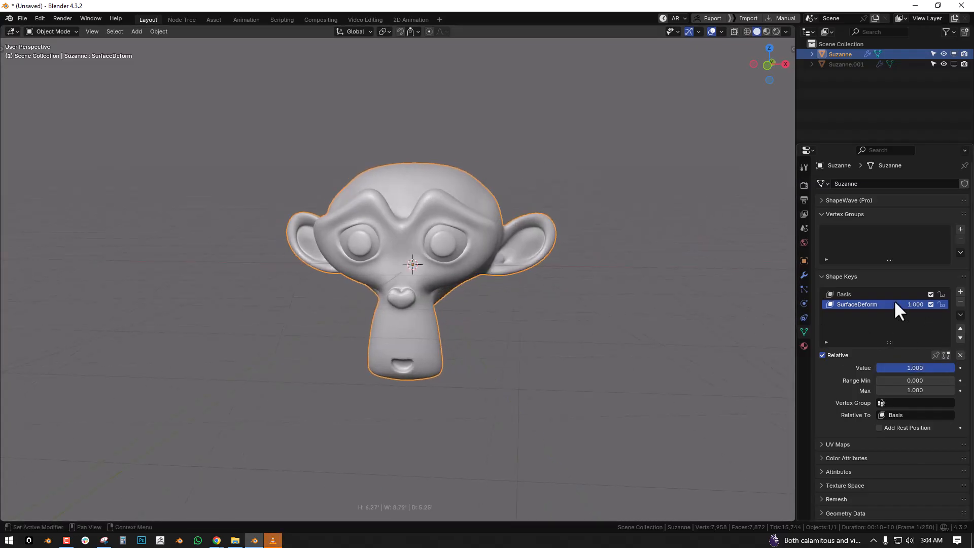
pyautogui.click(857, 294)
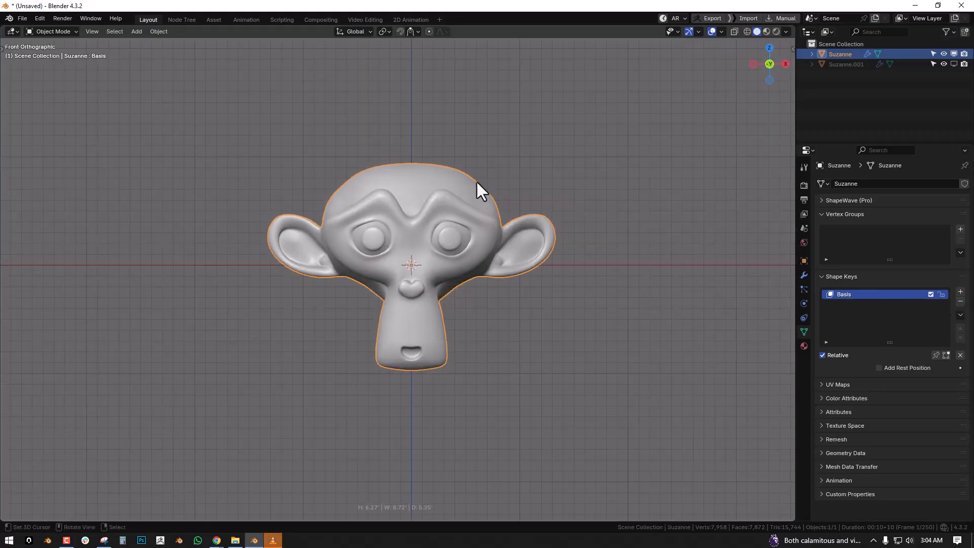
pyautogui.moveTo(478, 189); pyautogui.dragTo(451, 211)
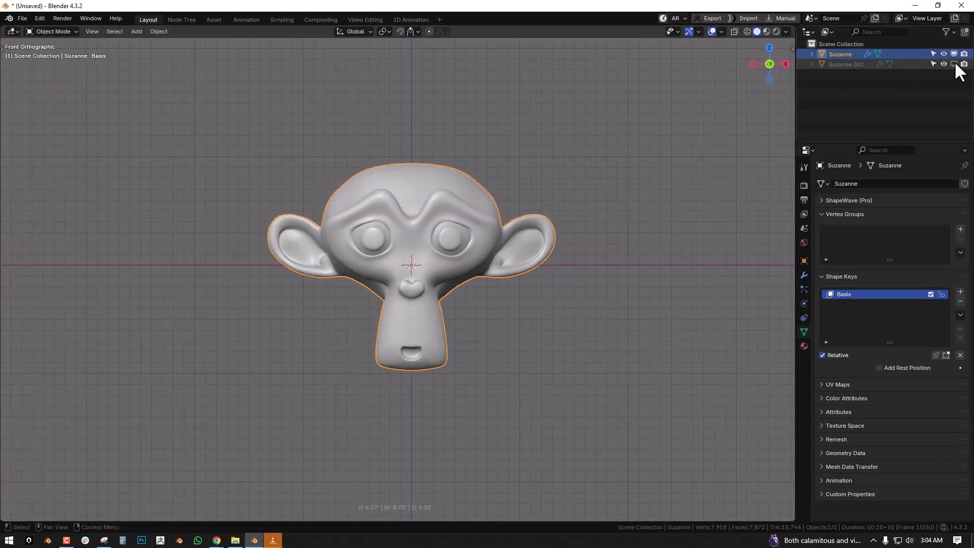
pyautogui.click(846, 64)
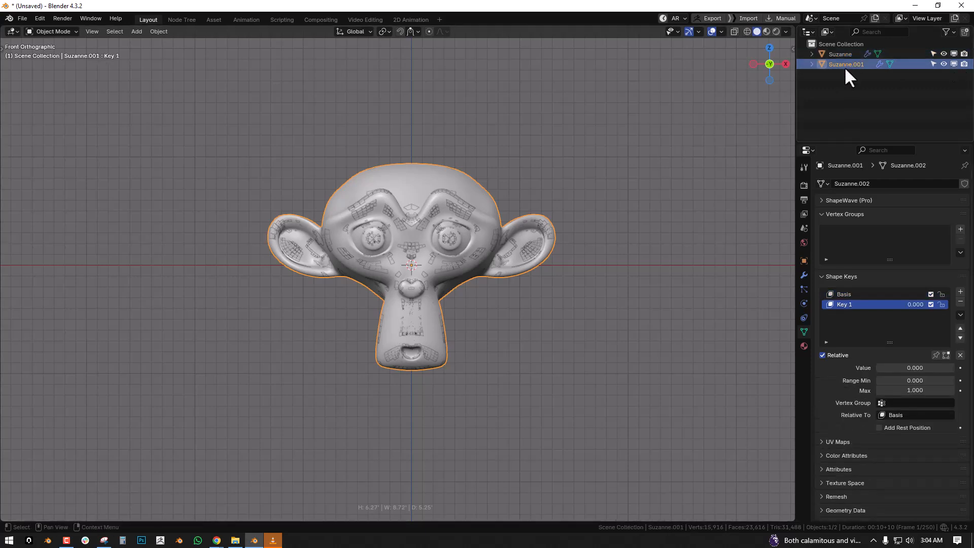
# Compare modifiers and Key 1 on Suzanne and Suzanne.001, then select Suzanne.001 to delete.
pyautogui.click(803, 274)
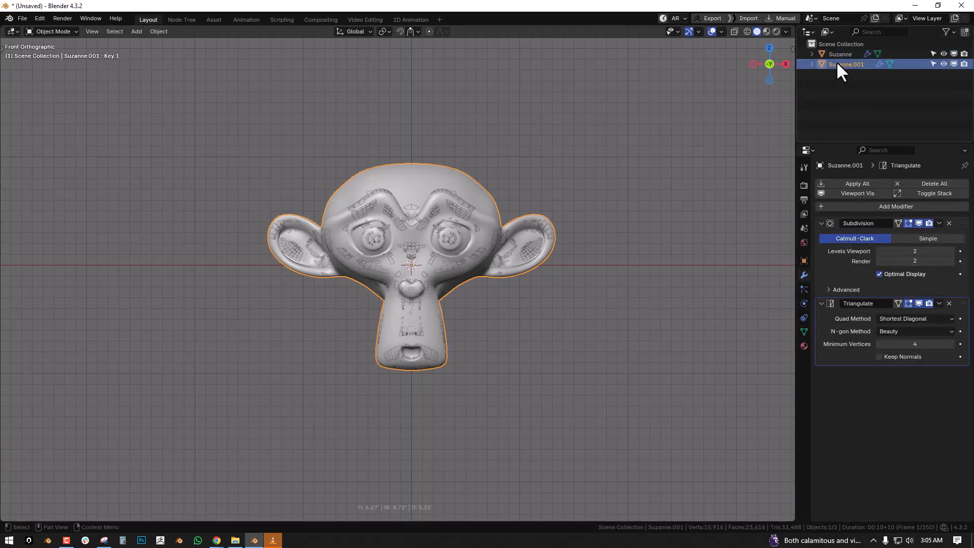
pyautogui.click(840, 55)
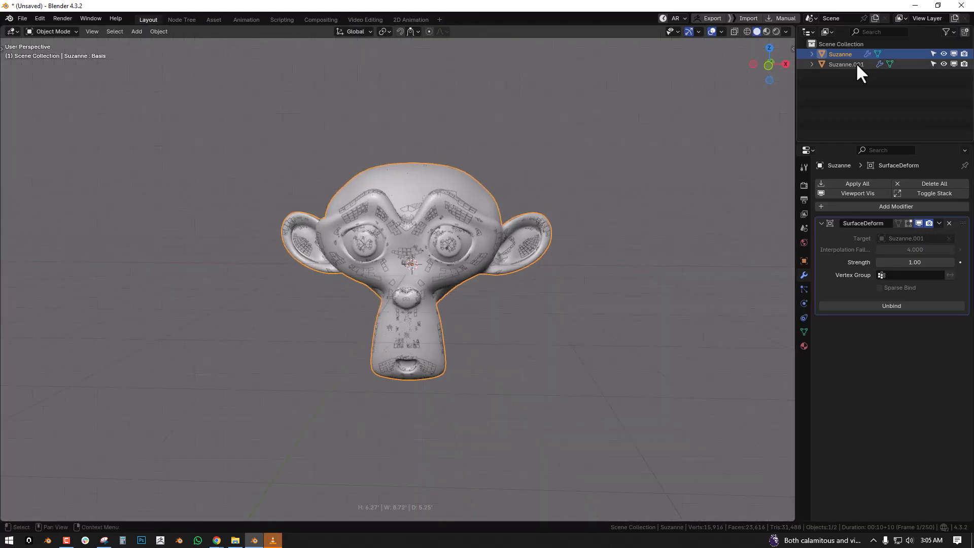
pyautogui.click(846, 64)
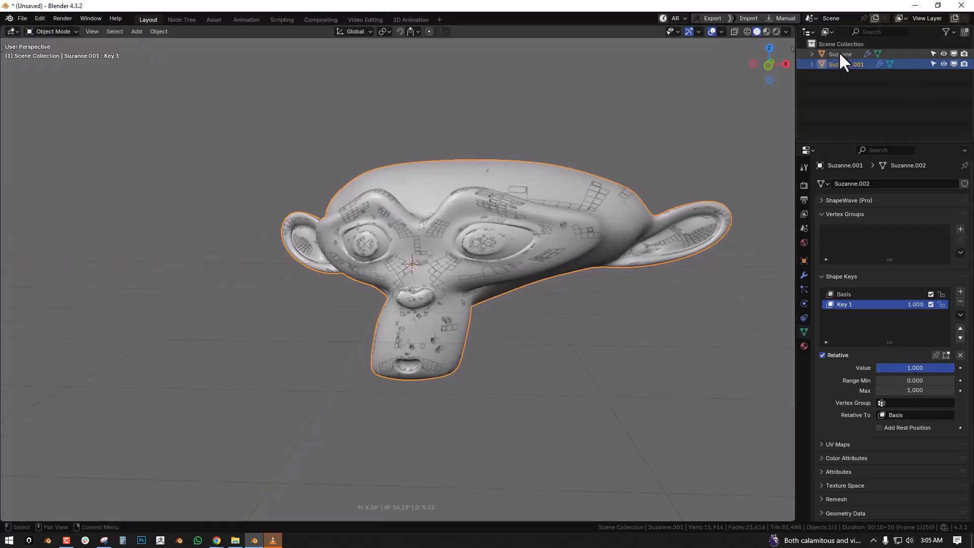
pyautogui.click(840, 54)
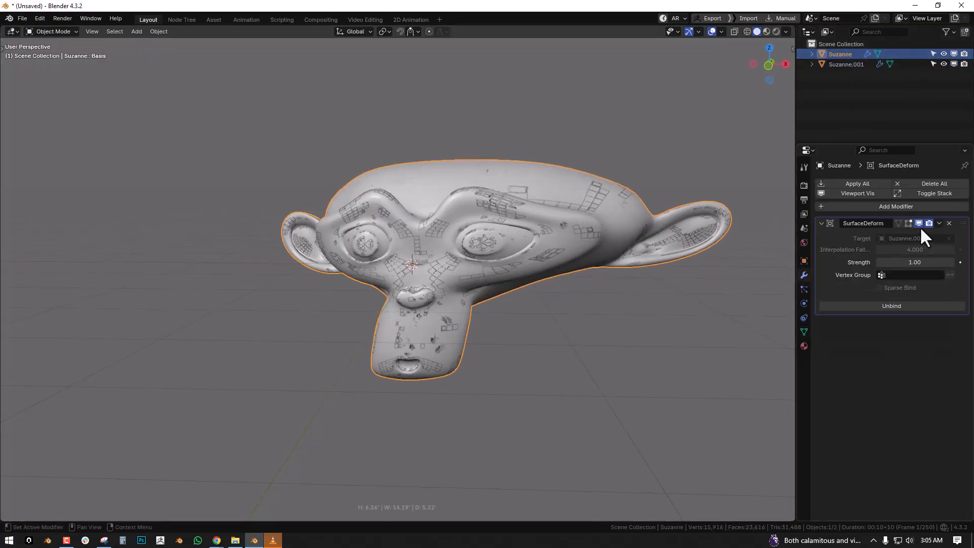
pyautogui.click(907, 238)
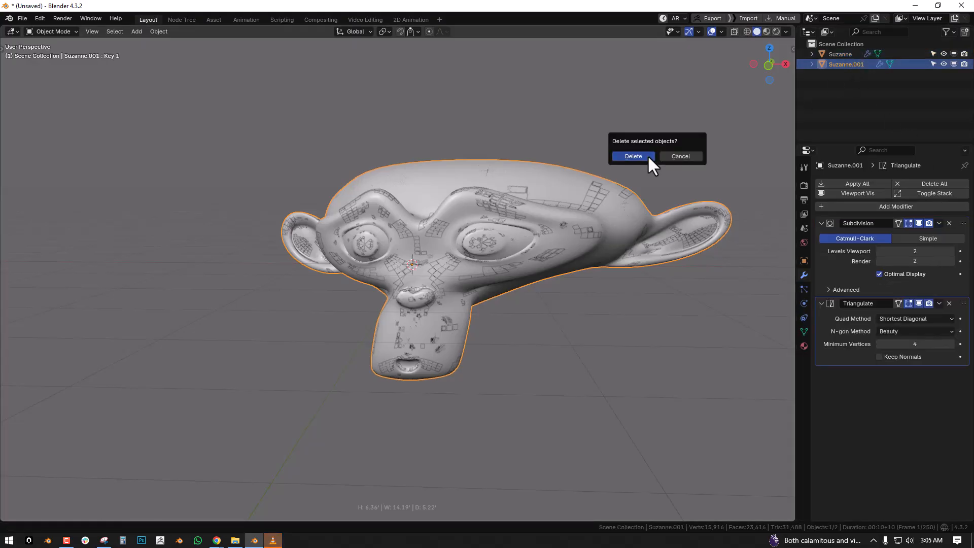
# Confirm deleting Suzanne.001, remove Suzanne's Surface Deform modifier, and verify the dense mesh from the front.
pyautogui.click(632, 155)
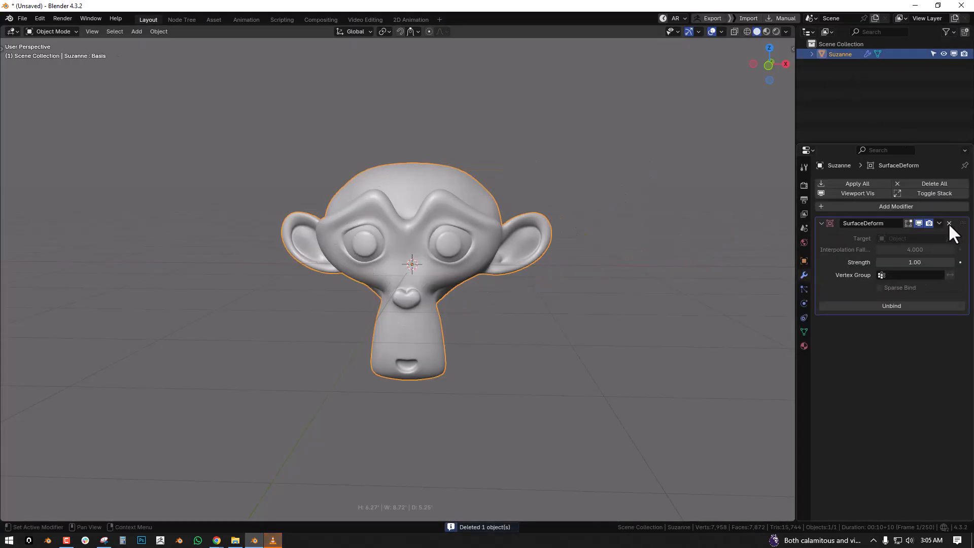
pyautogui.click(802, 331)
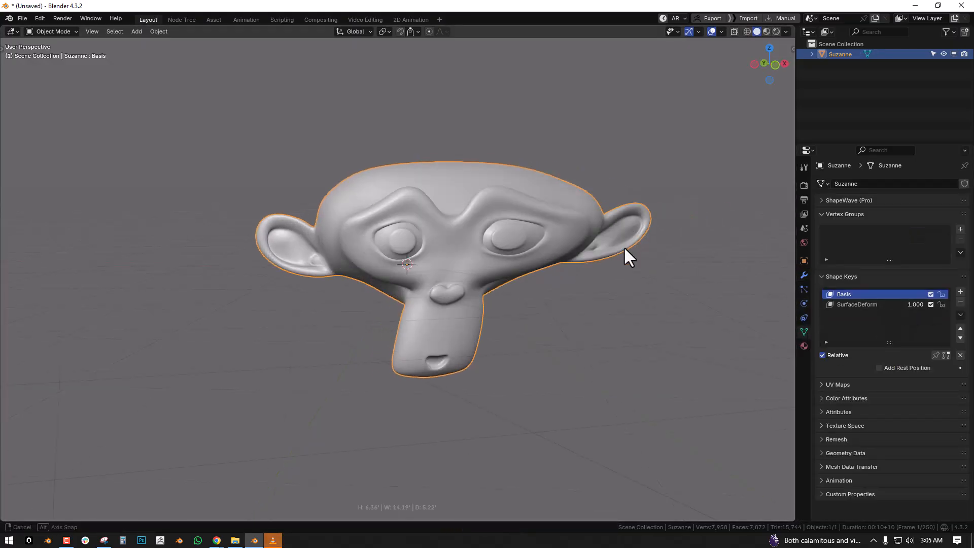
pyautogui.moveTo(630, 258); pyautogui.dragTo(602, 222)
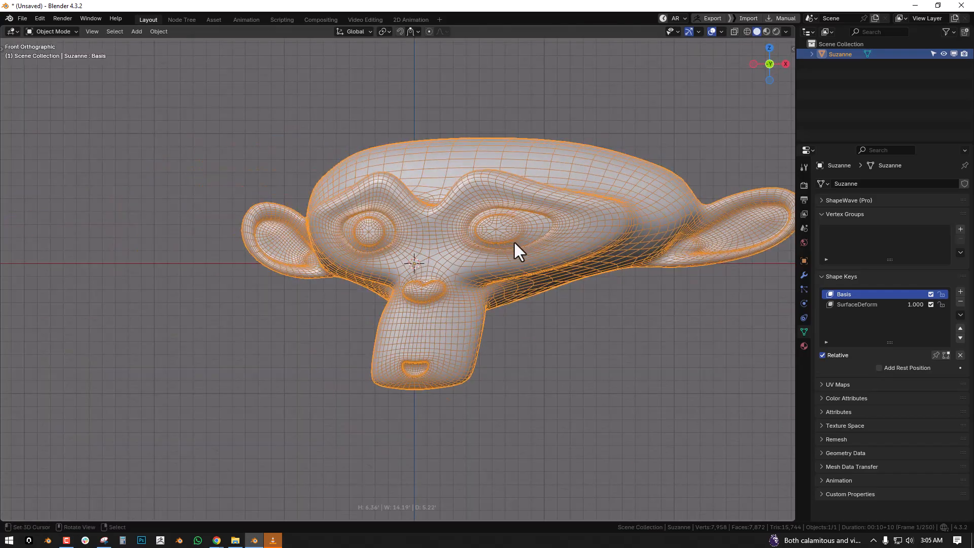
pyautogui.moveTo(461, 229)
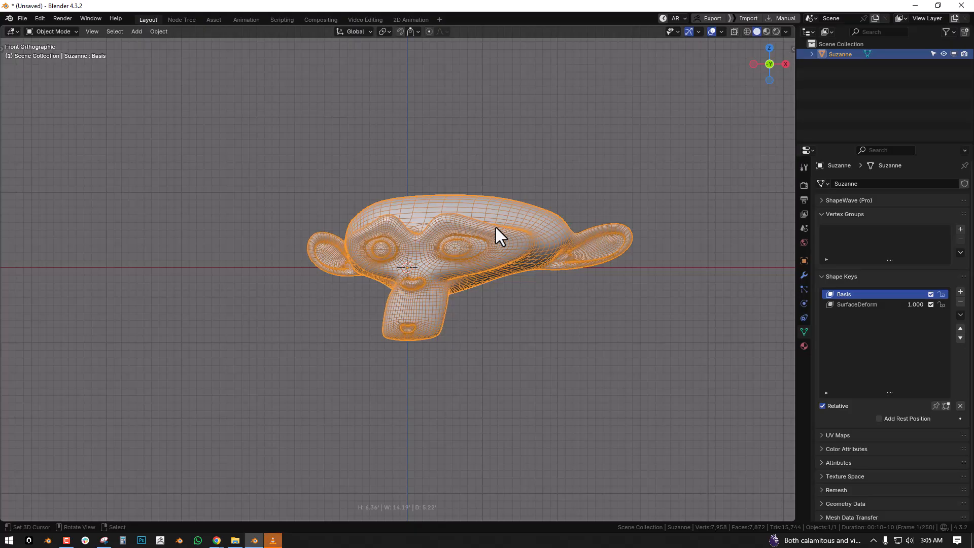
pyautogui.click(802, 275)
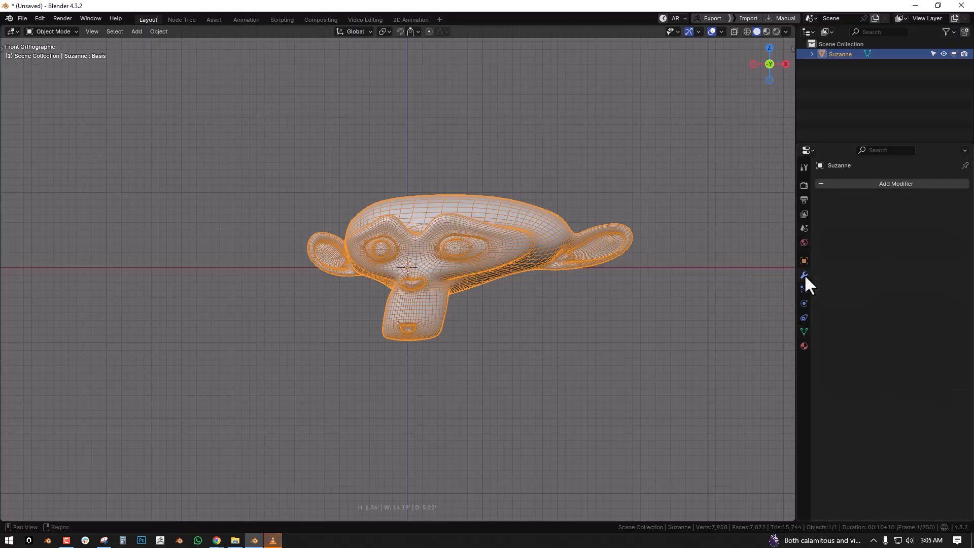